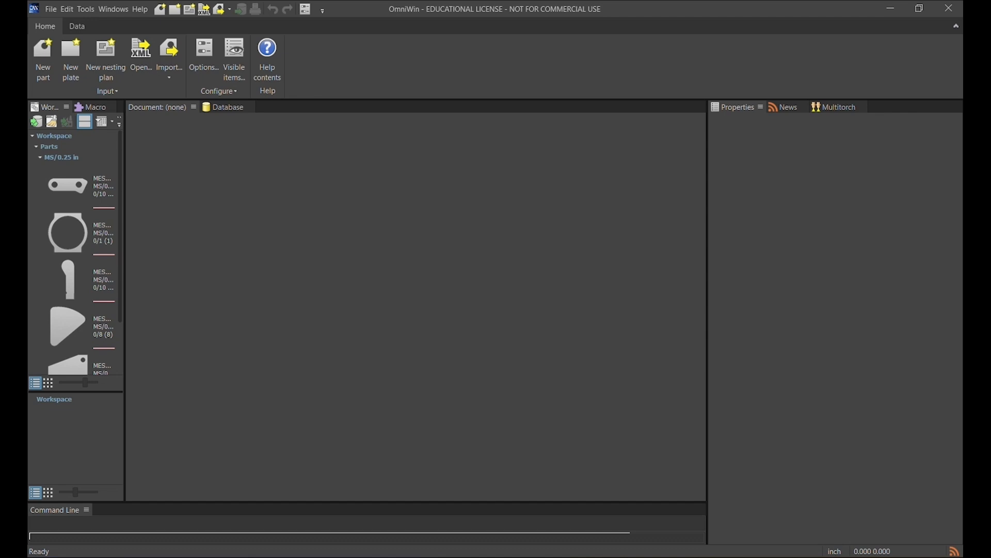
mouse_move(393, 172)
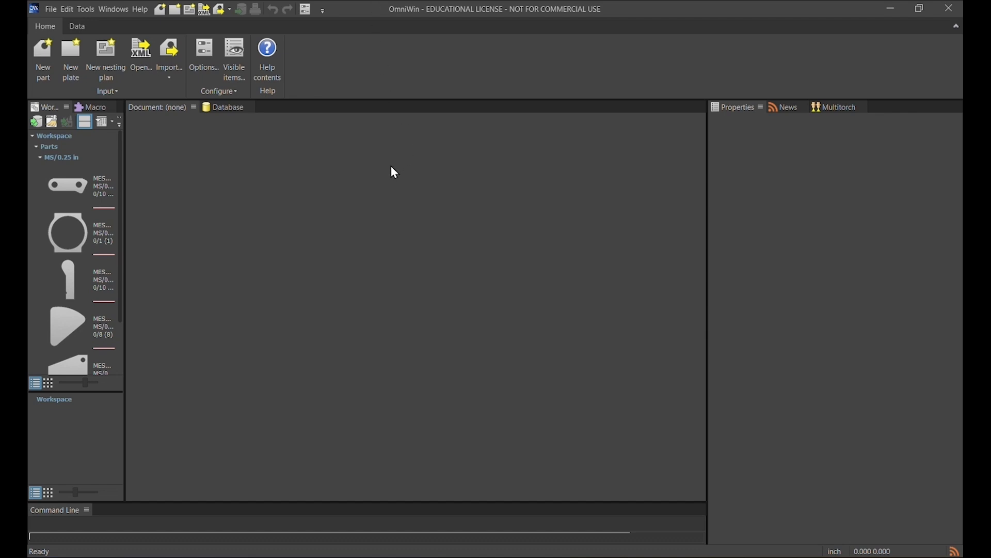
mouse_move(192, 211)
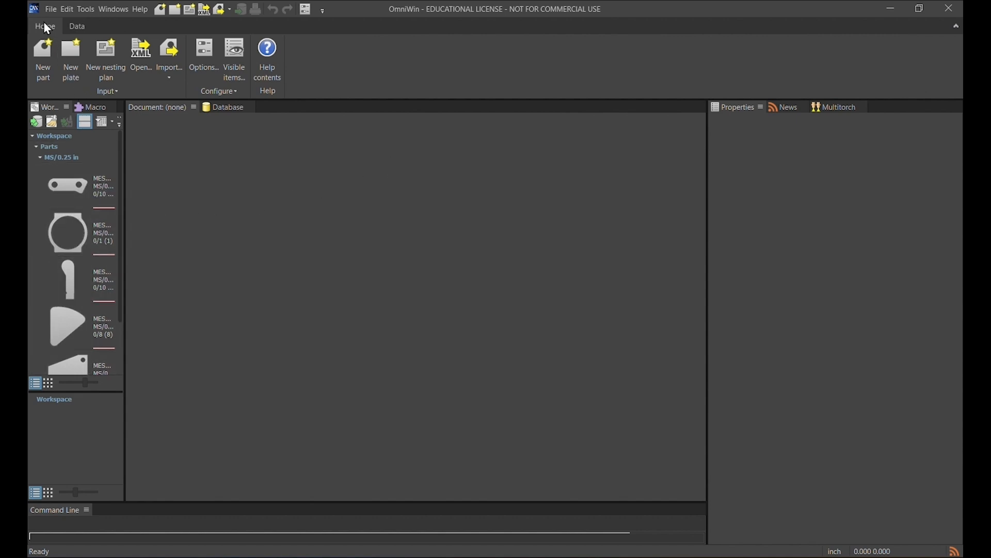
Create nesting plan NestPlan with a 120 by 60 inch plate
click(106, 57)
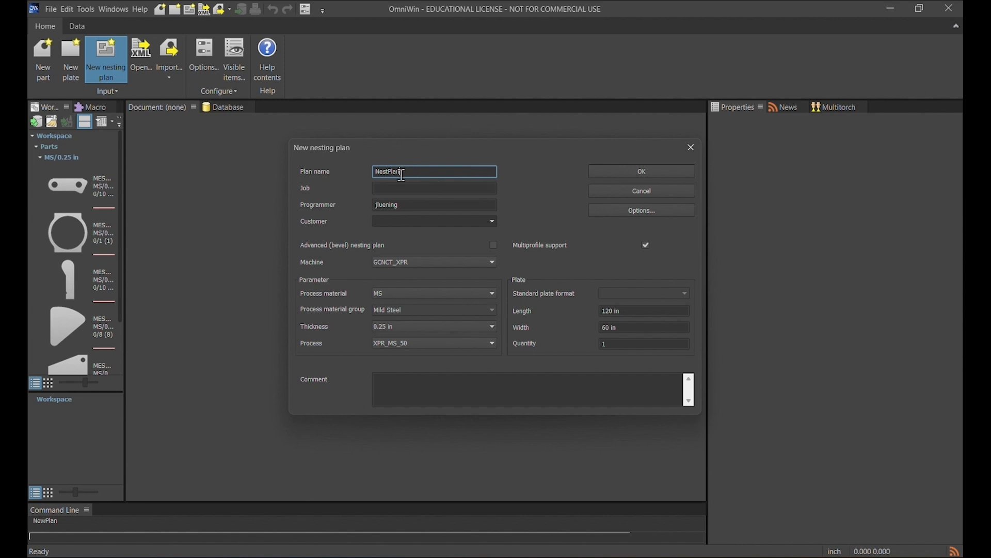
mouse_move(448, 236)
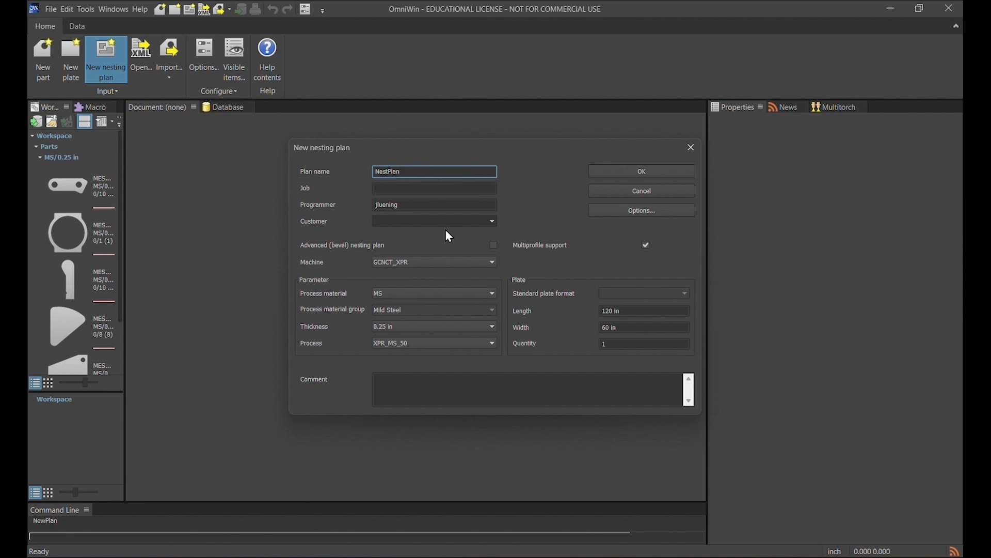
mouse_move(404, 309)
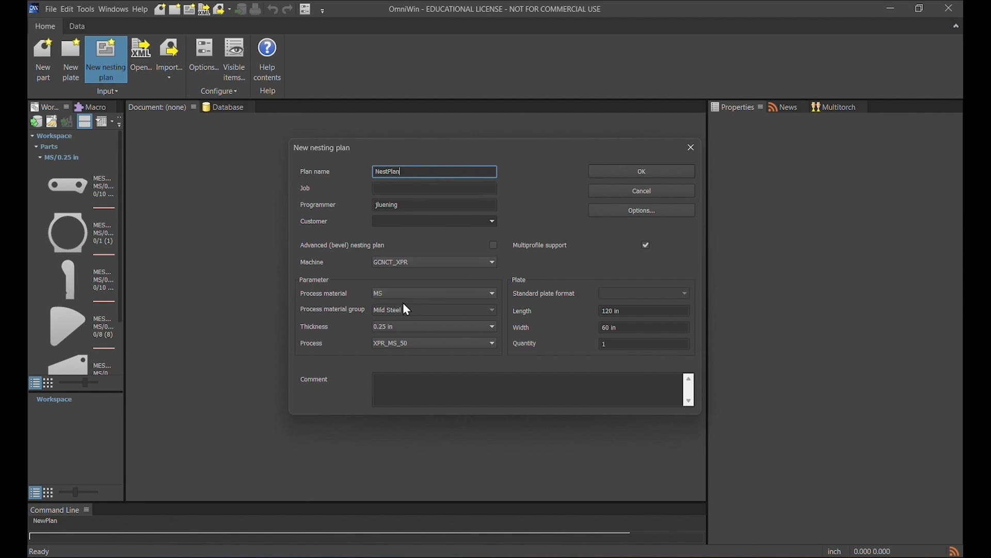
mouse_move(462, 354)
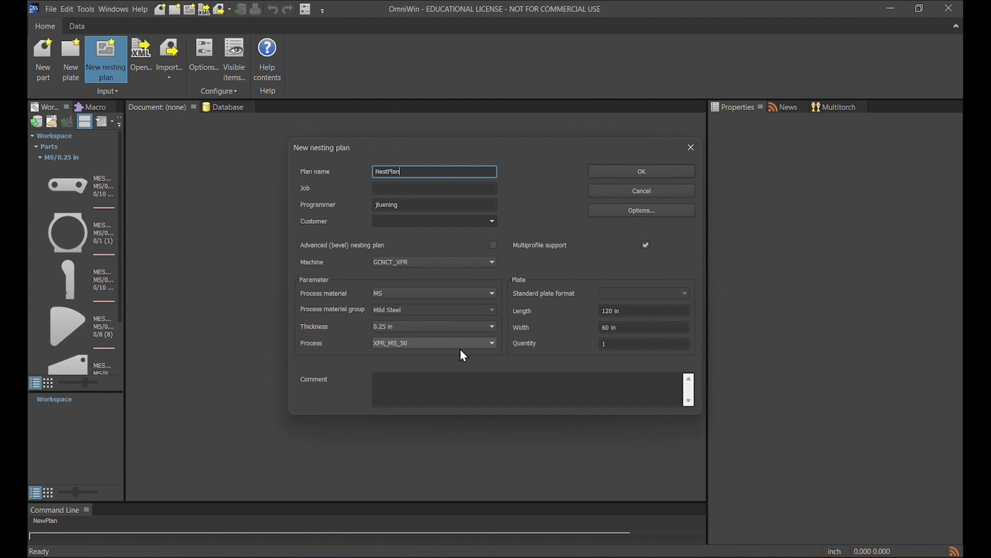
mouse_move(634, 275)
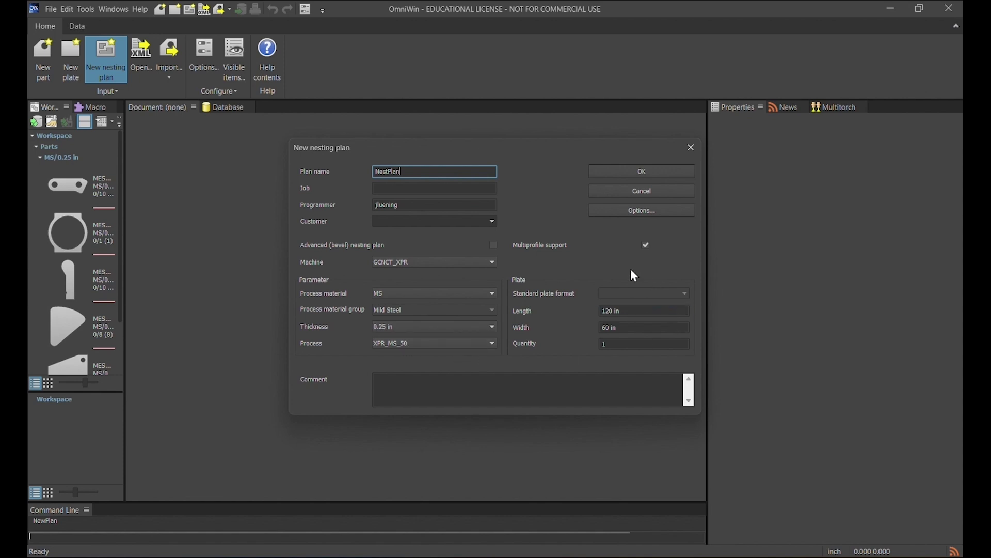
click(643, 310)
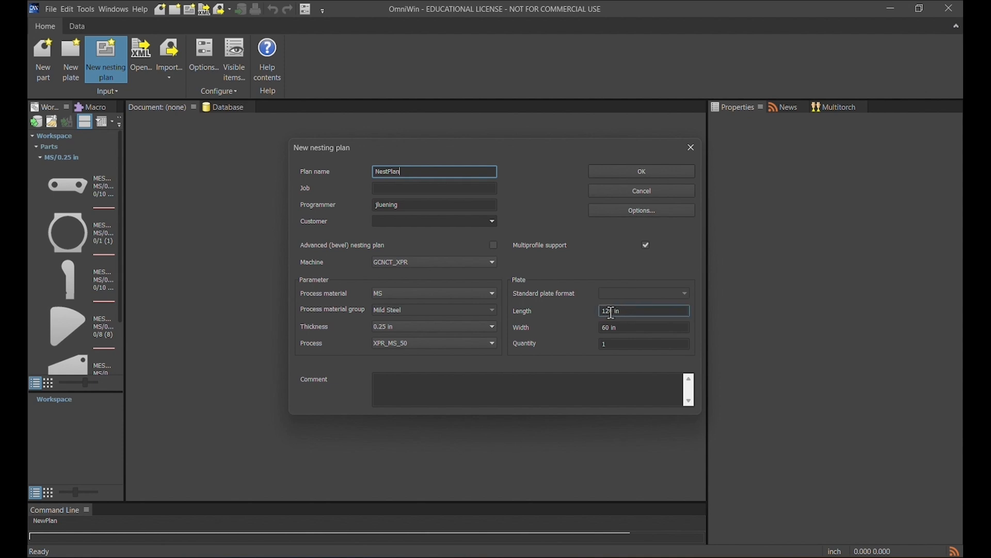
click(643, 343)
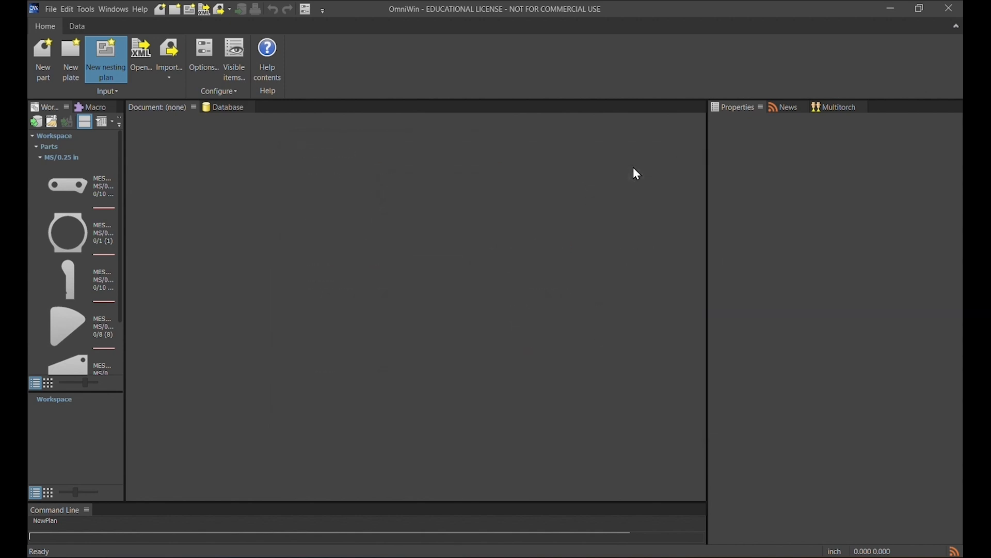
Select the blank NestPlan plate to show the Nest ribbon and plan properties
click(105, 60)
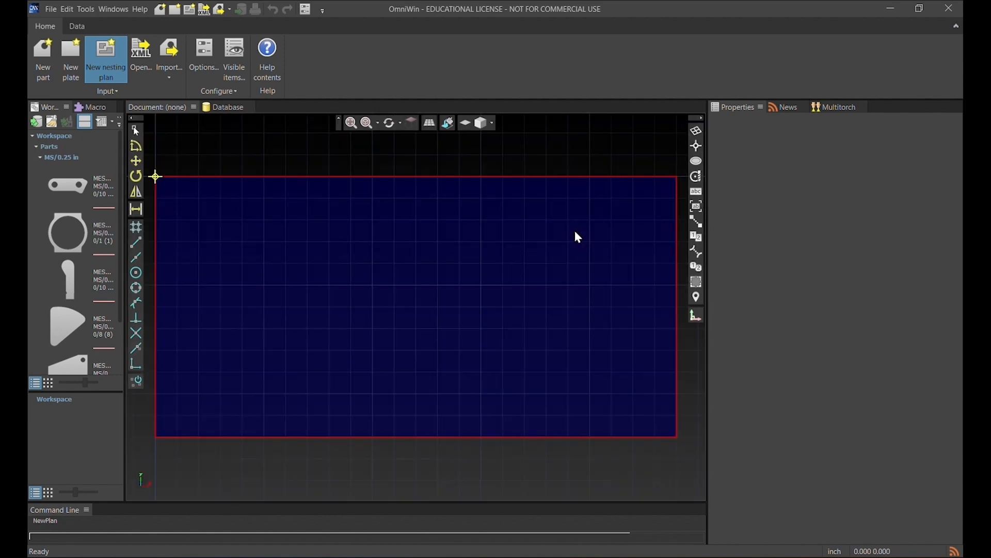
mouse_move(319, 242)
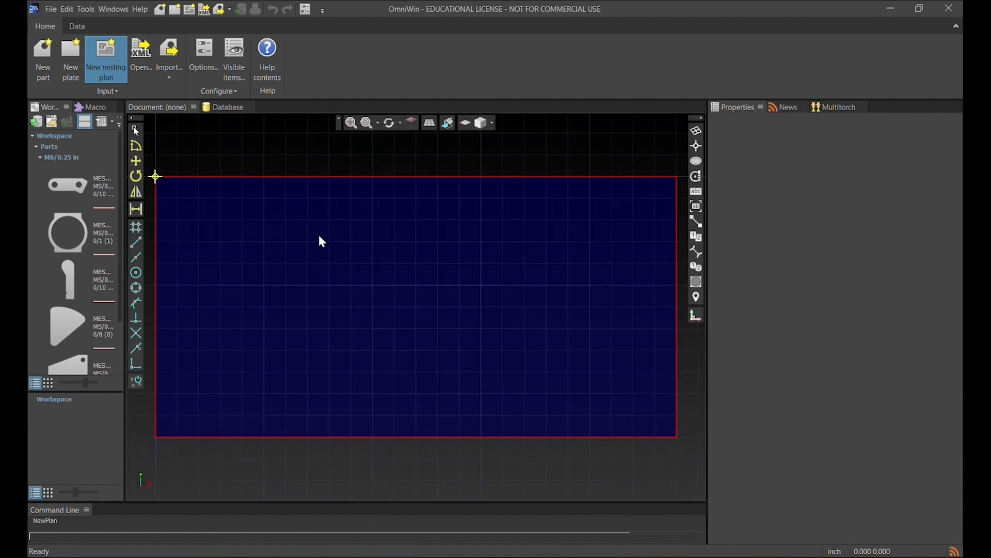
click(106, 60)
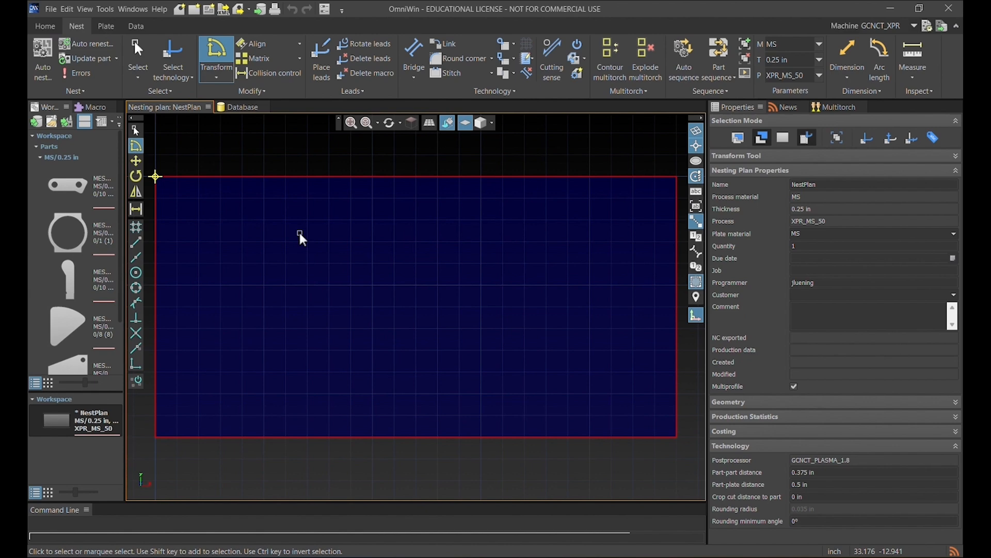
mouse_move(258, 192)
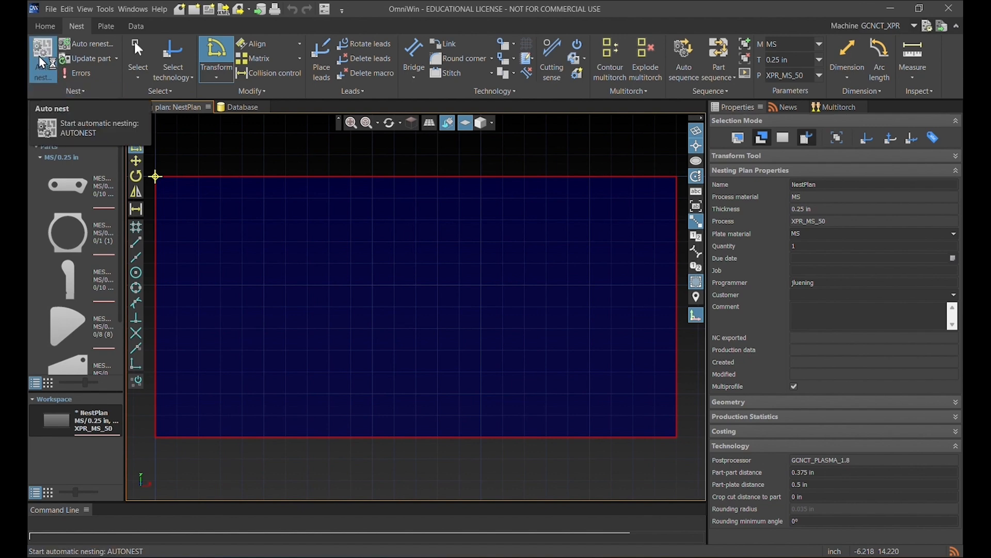
Open Auto nest for the five MESSER parts and adjust the optimisation level slider
click(42, 57)
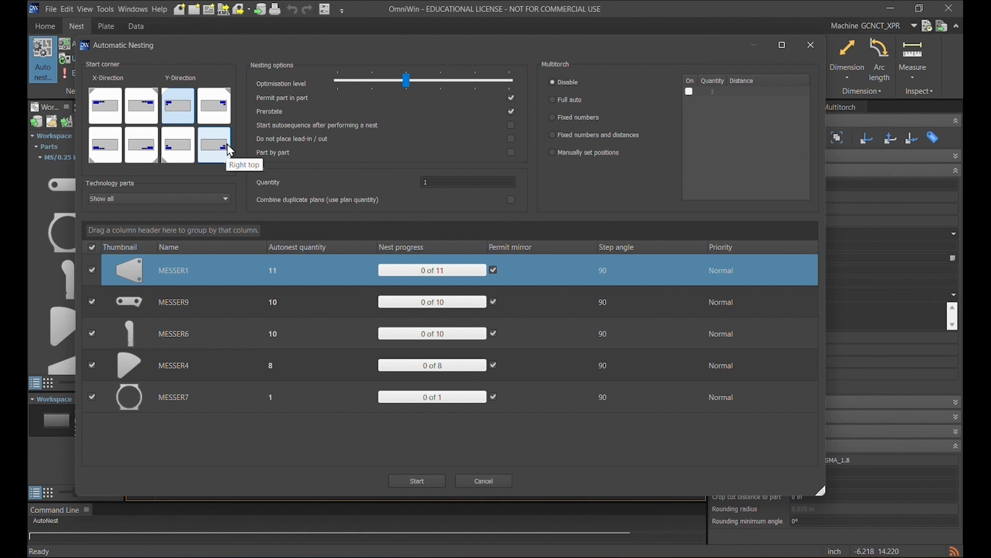
mouse_move(286, 75)
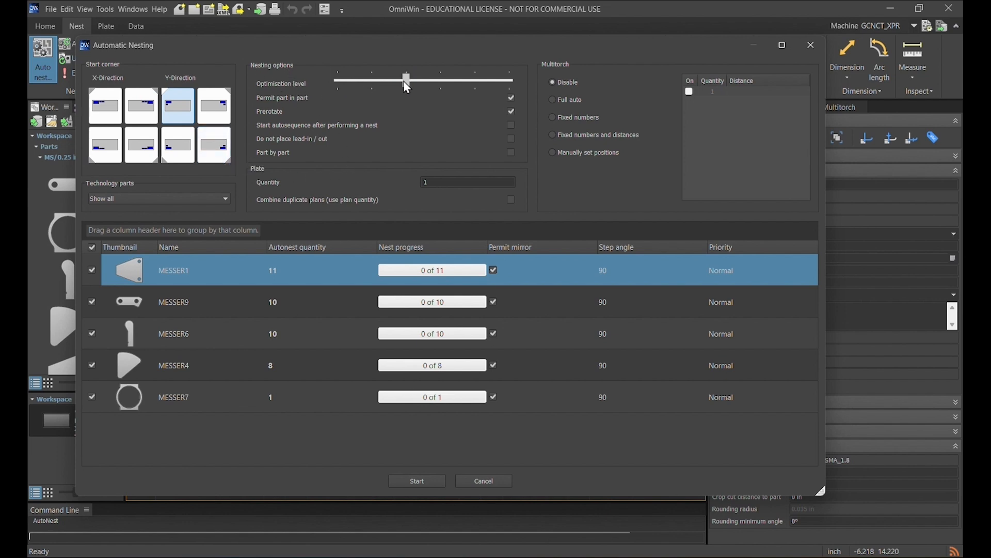
drag(406, 79, 336, 79)
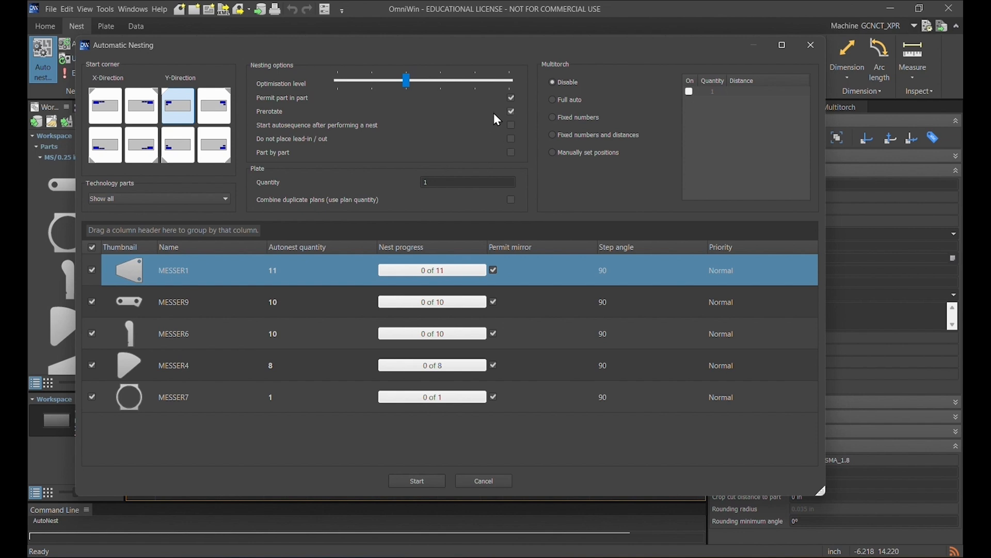
click(511, 98)
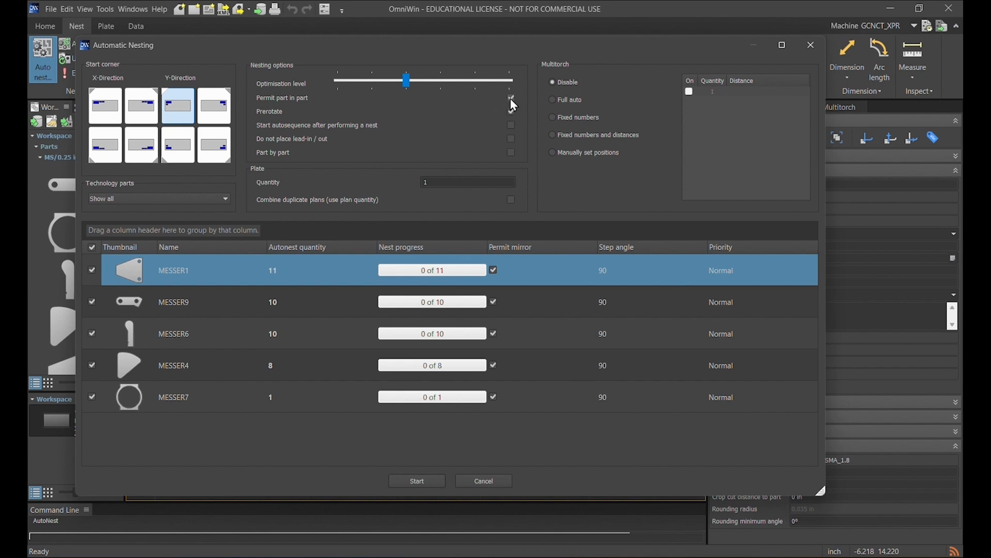
click(511, 98)
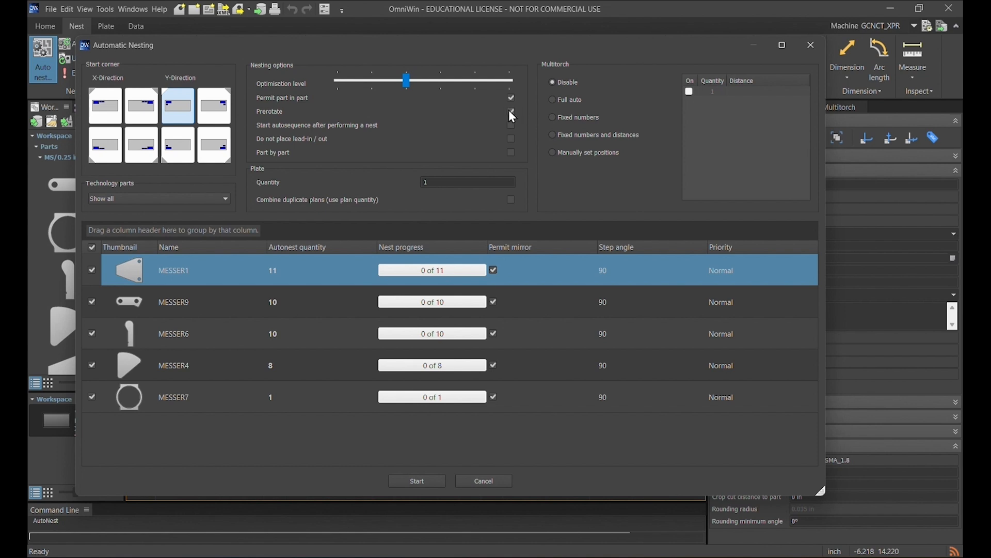
click(511, 112)
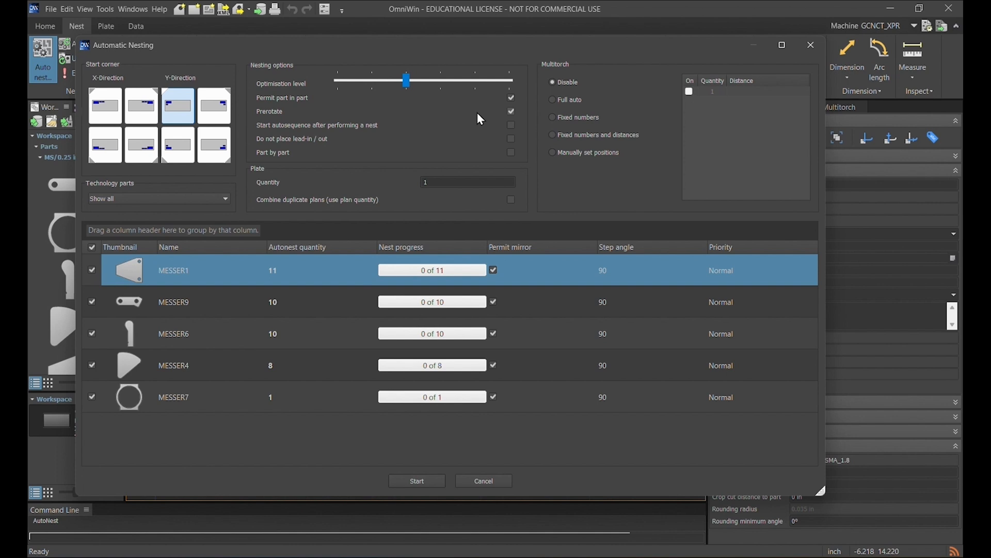
click(510, 124)
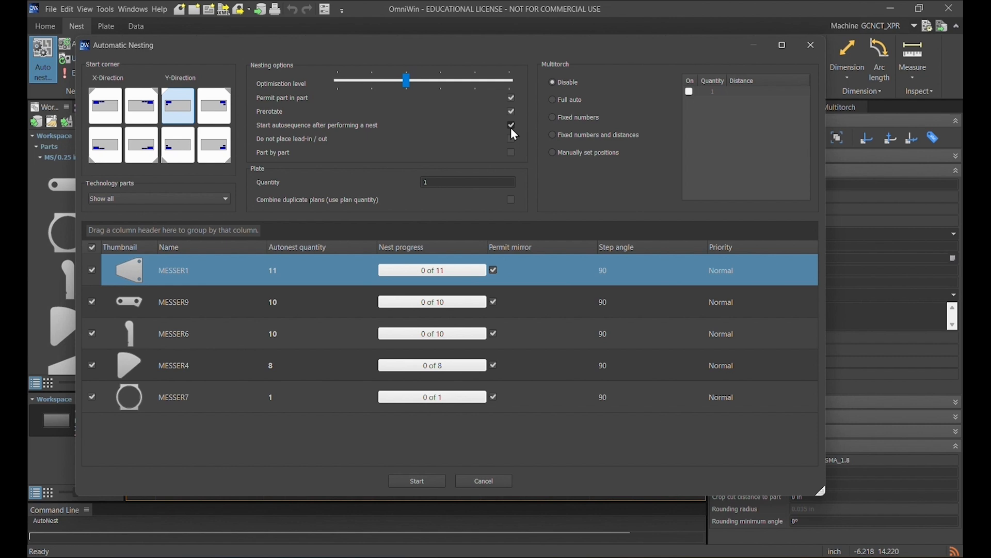
click(511, 124)
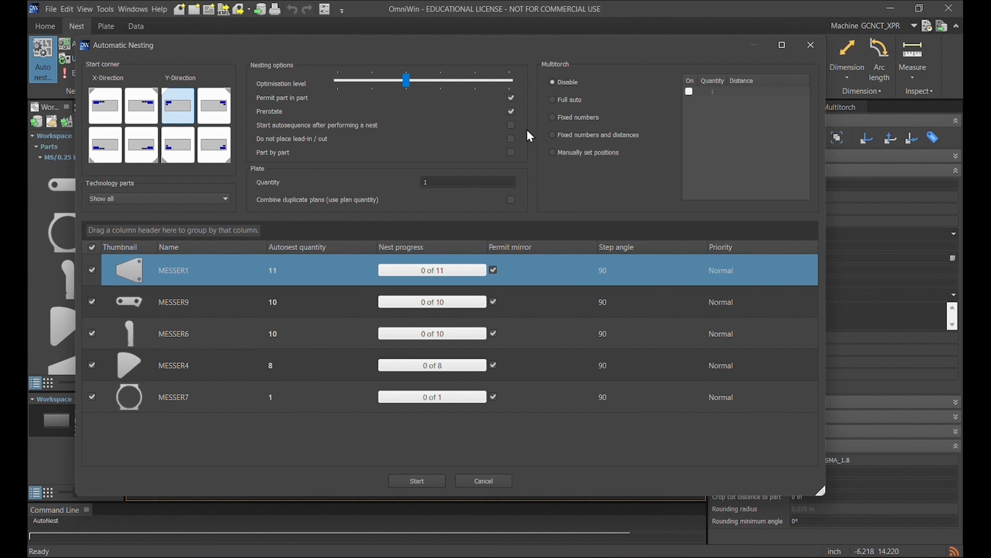
click(511, 139)
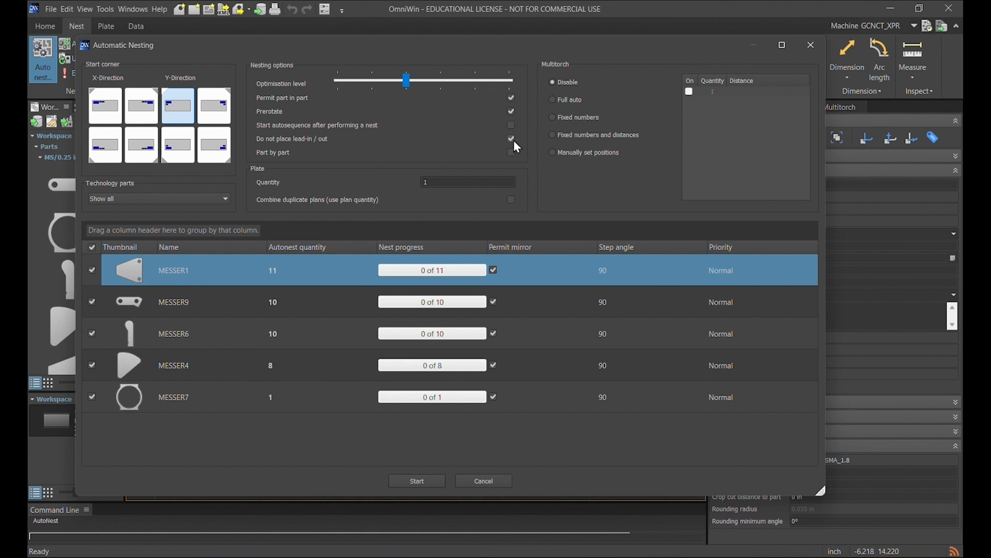
click(510, 139)
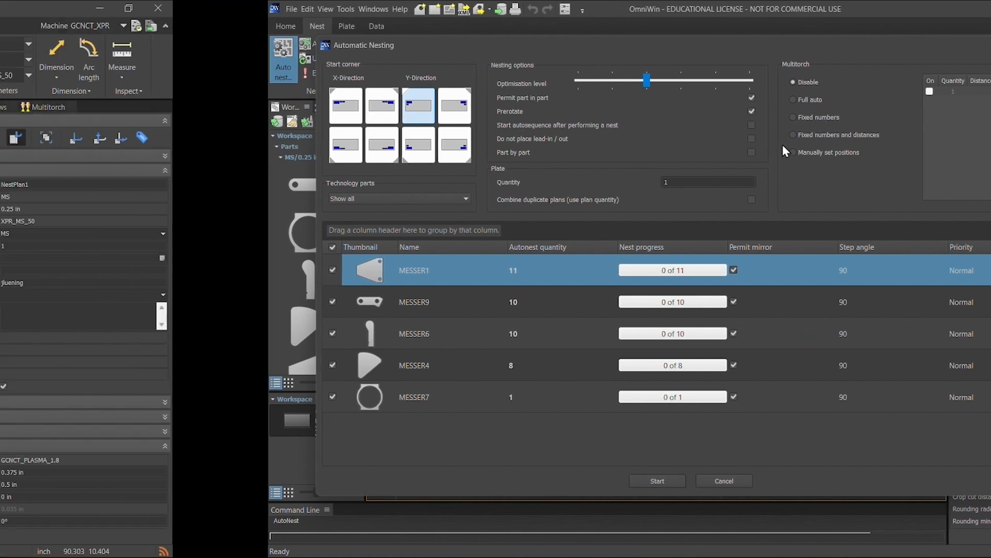
Close Auto nest without running and select the placed MESSER9 link part
click(656, 481)
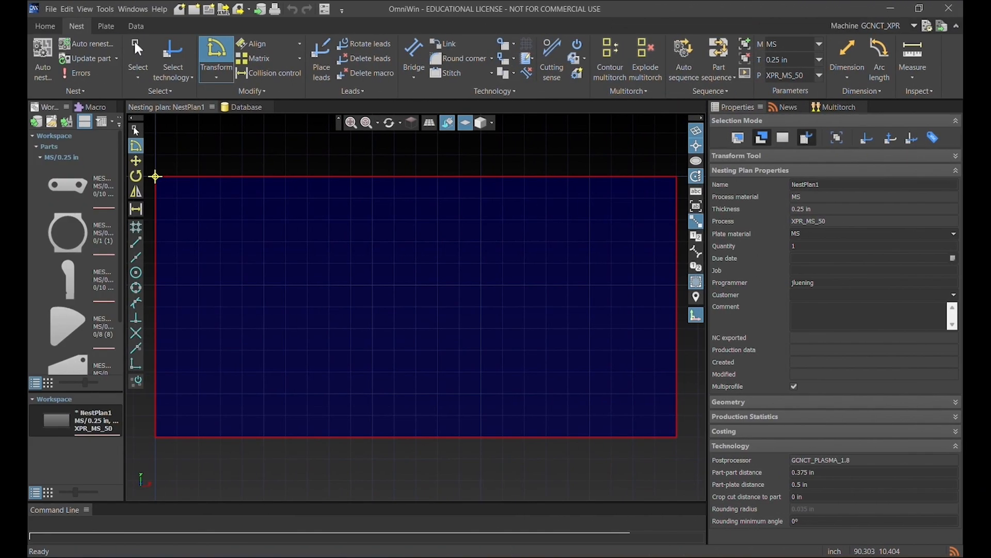
mouse_move(324, 191)
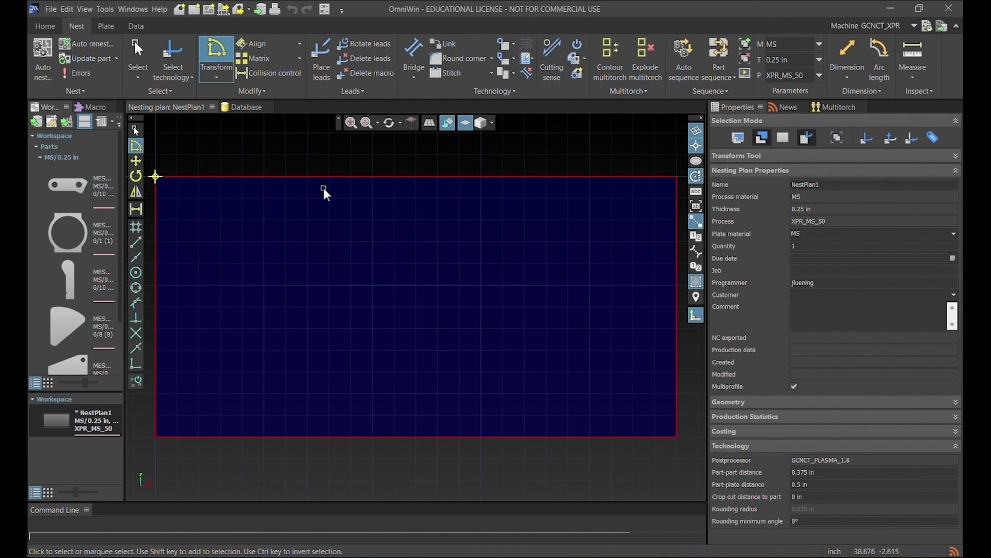
mouse_move(68, 186)
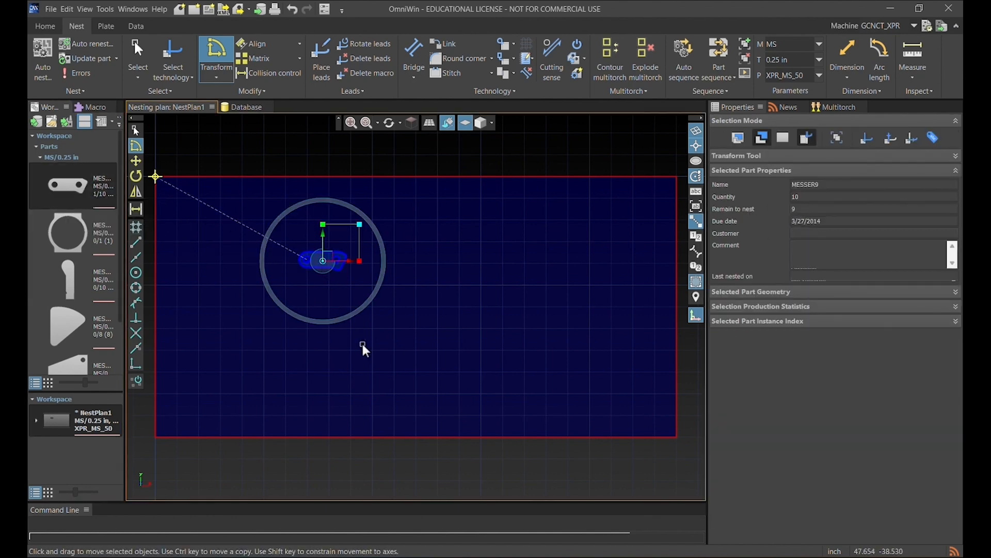
mouse_move(425, 282)
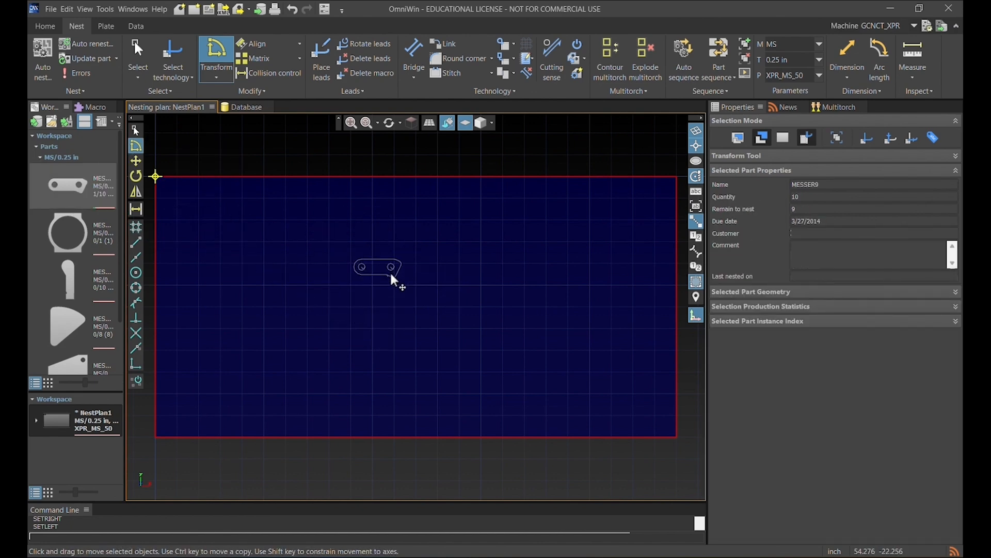
click(377, 265)
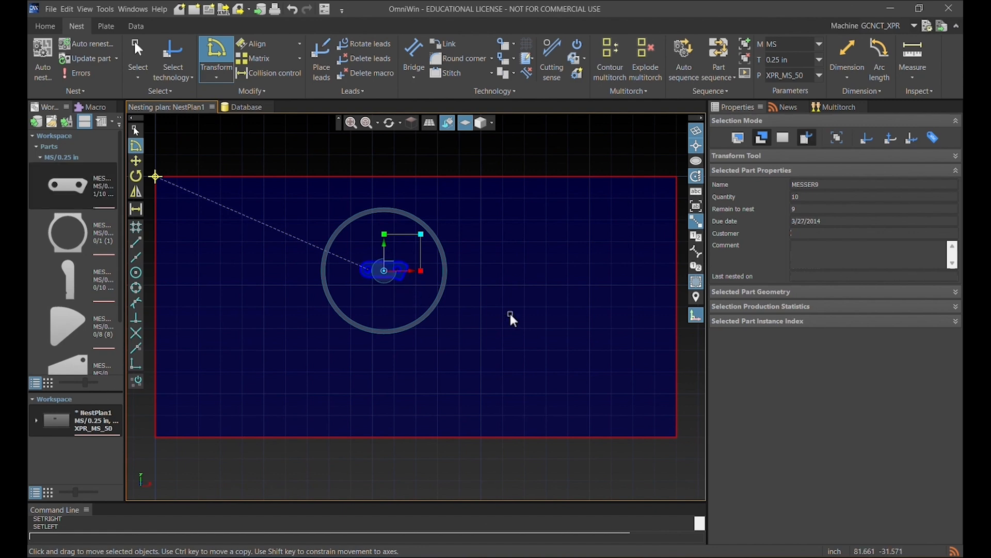
mouse_move(515, 317)
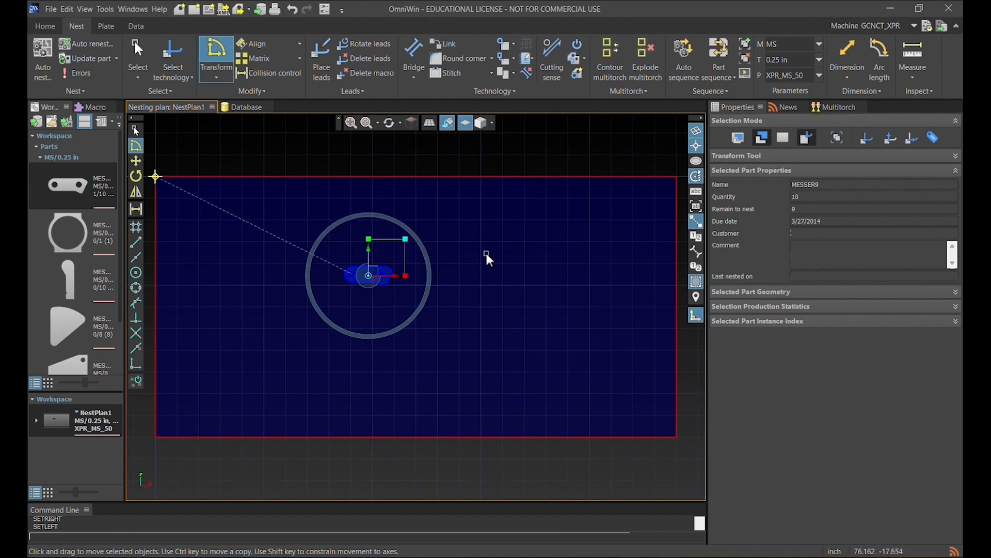
mouse_move(409, 285)
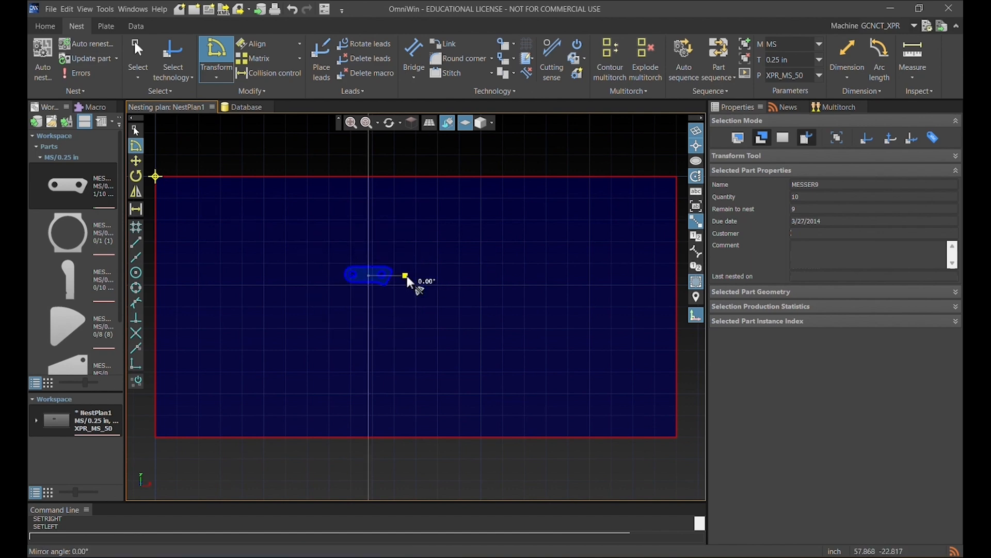
click(369, 274)
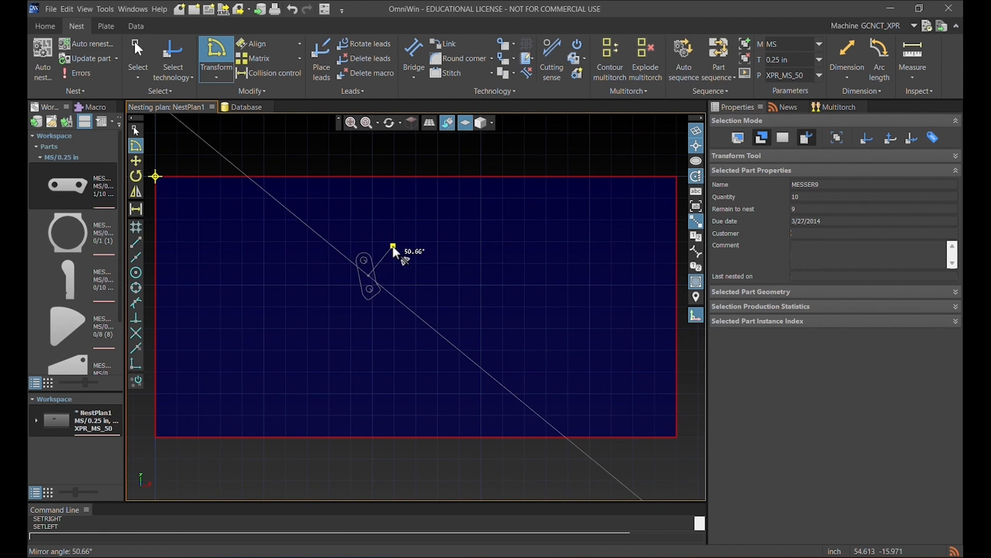
click(367, 277)
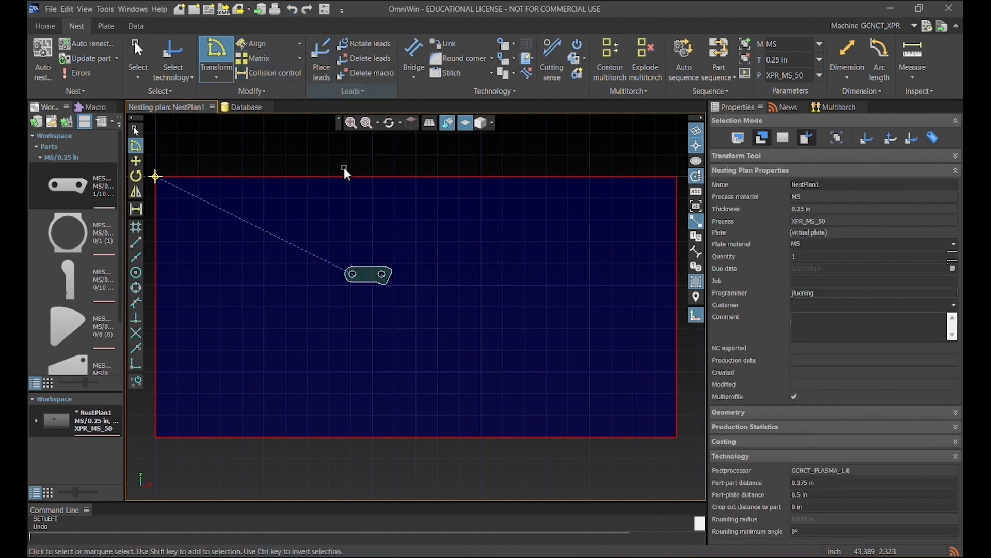
click(368, 275)
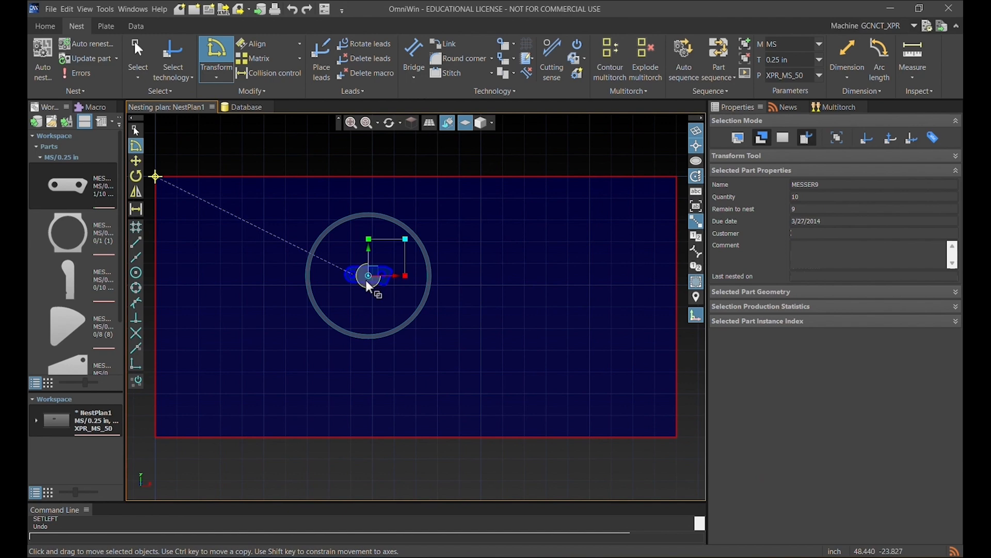
Drop a copy of the MESSER9 link below the original
click(496, 270)
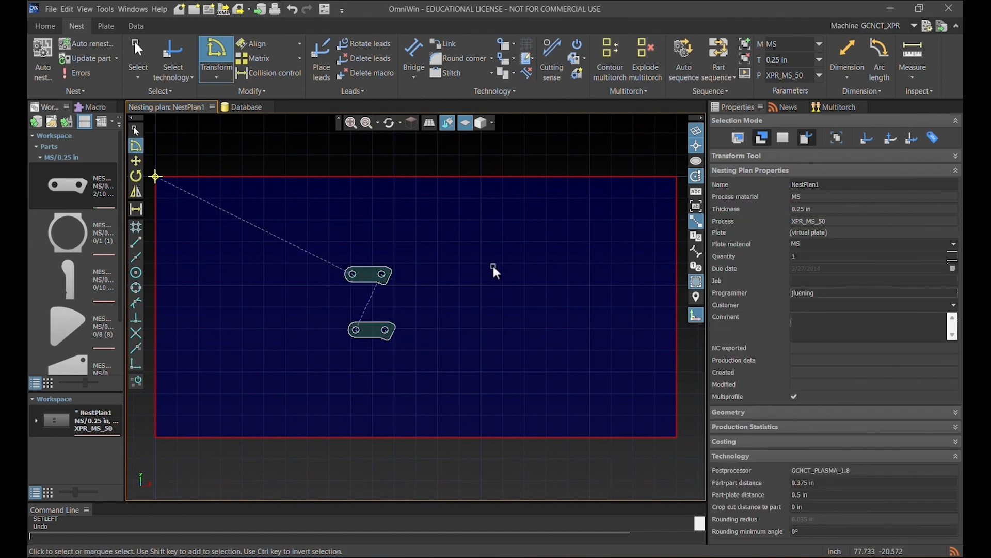
mouse_move(370, 325)
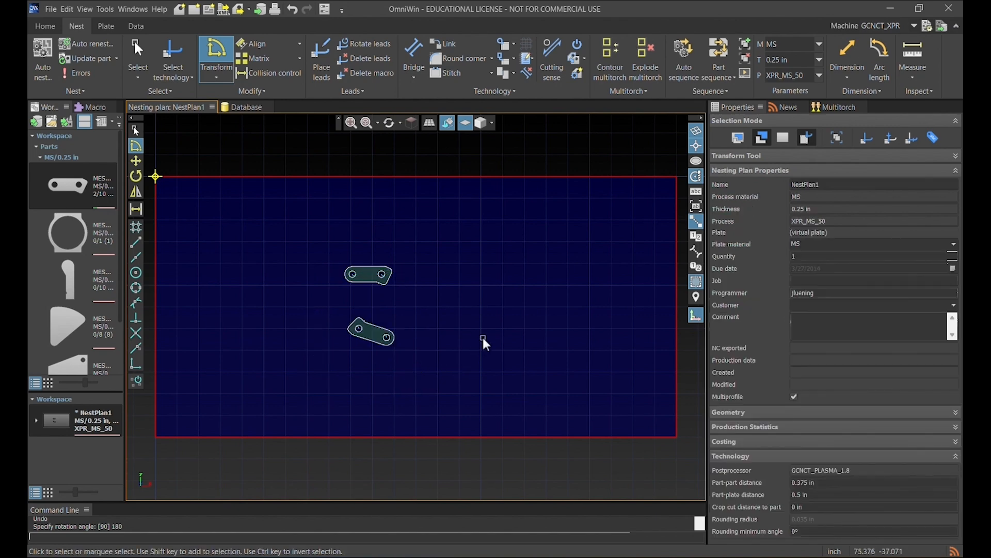
mouse_move(216, 60)
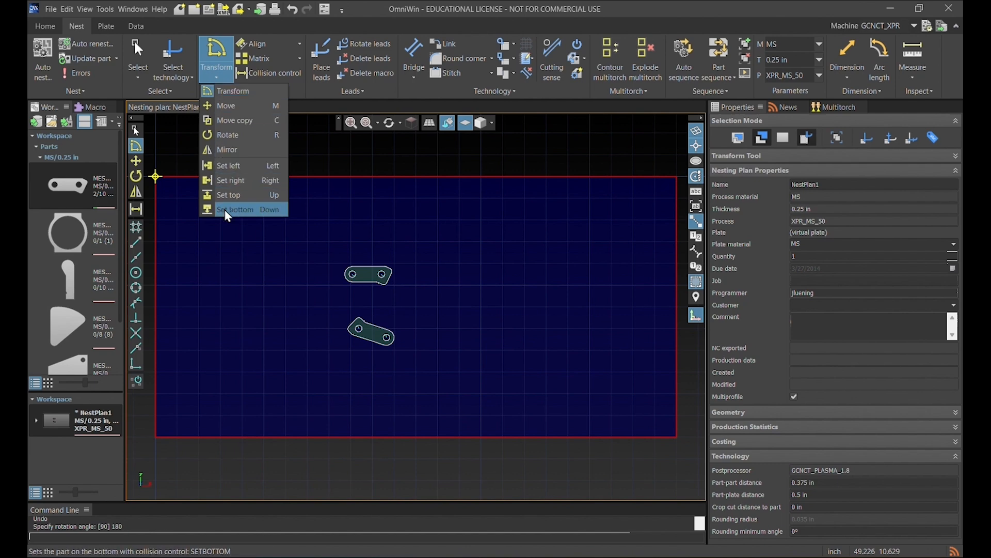
mouse_move(309, 152)
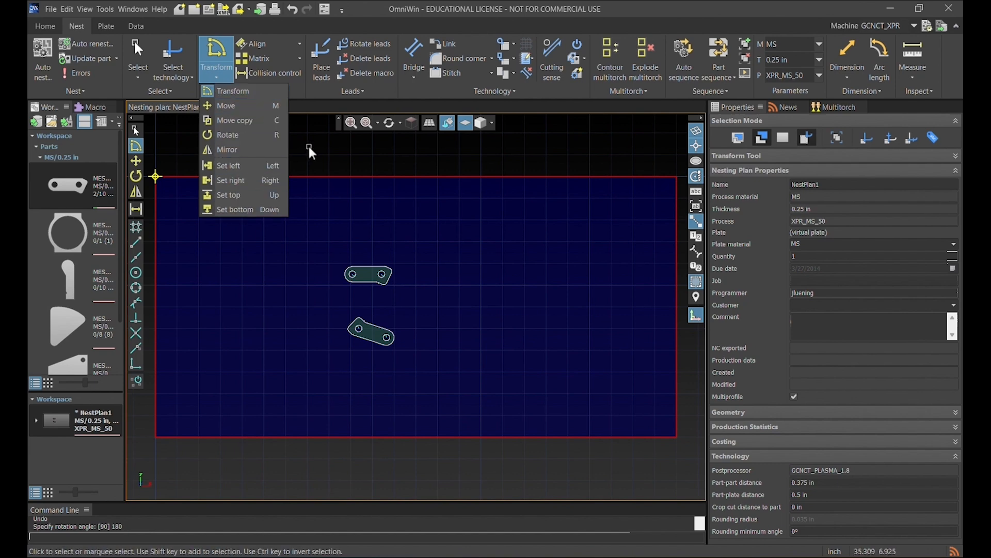
Align the tilted link's edge parallel to the first link's edge
click(259, 44)
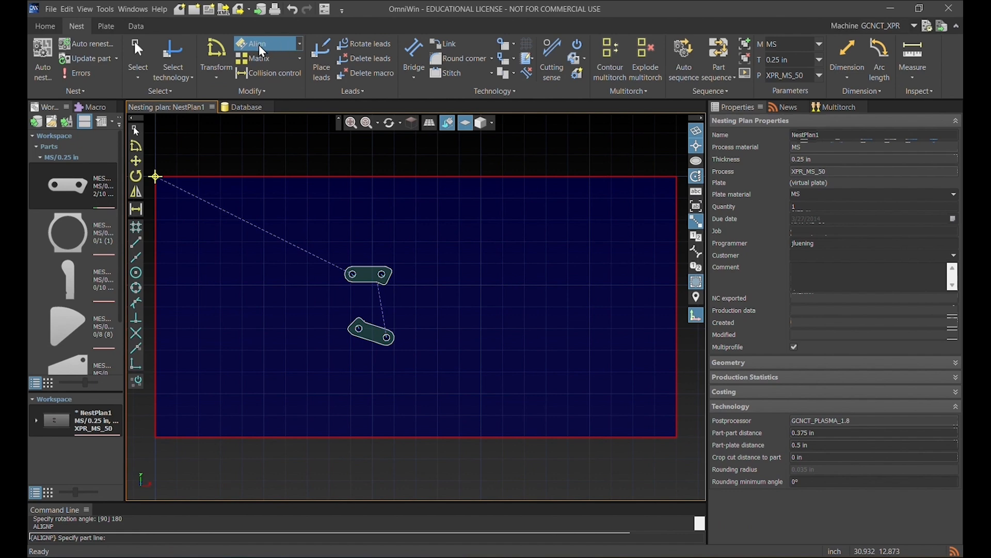
mouse_move(262, 48)
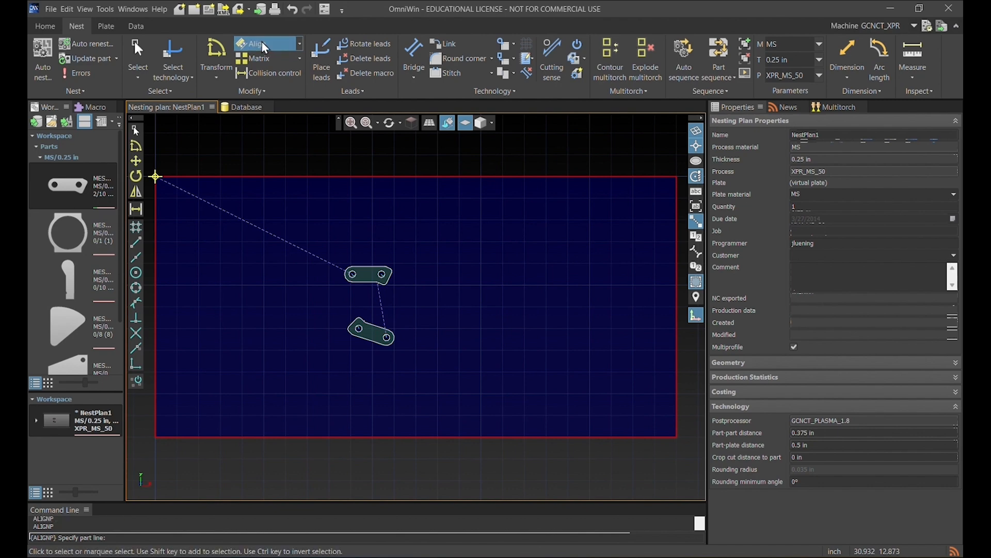
mouse_move(351, 284)
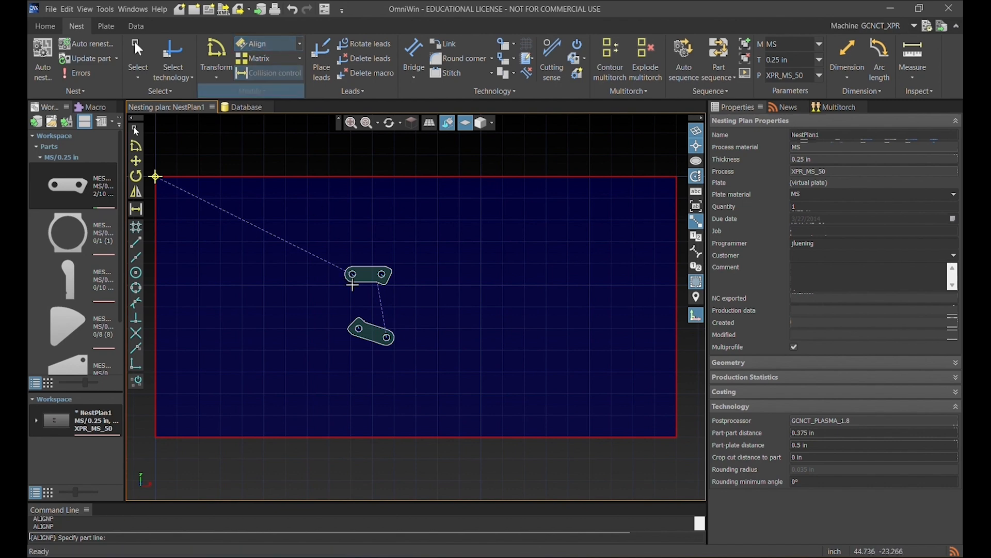
click(375, 324)
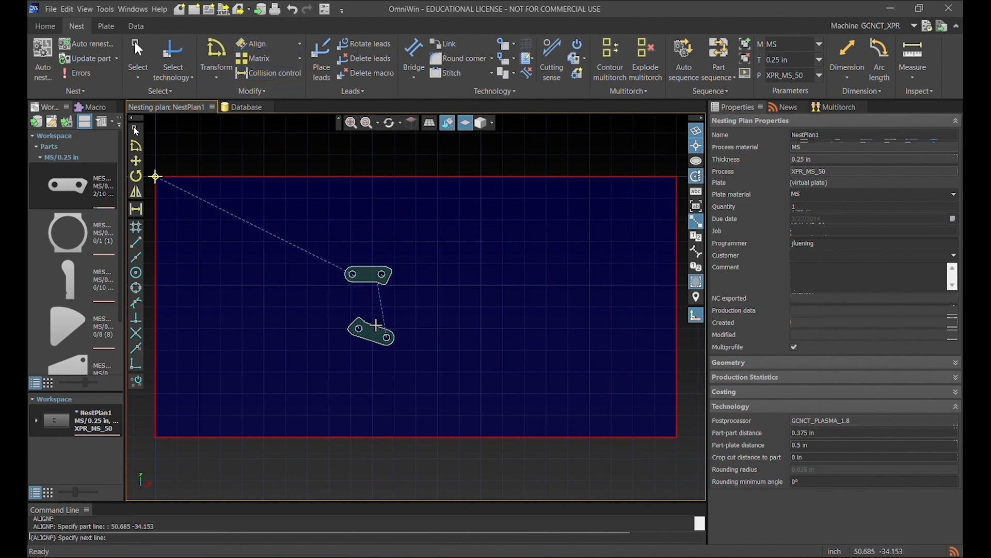
click(371, 332)
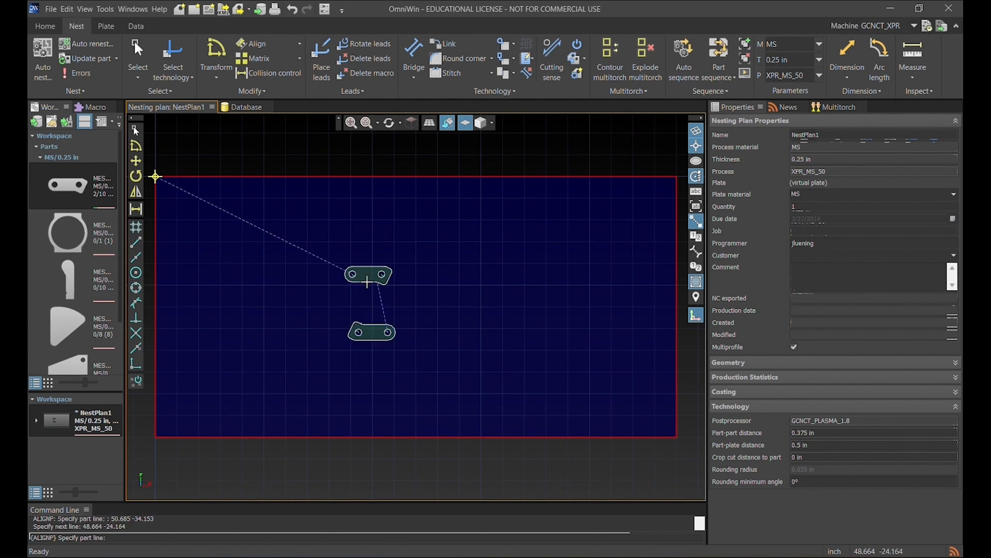
mouse_move(443, 311)
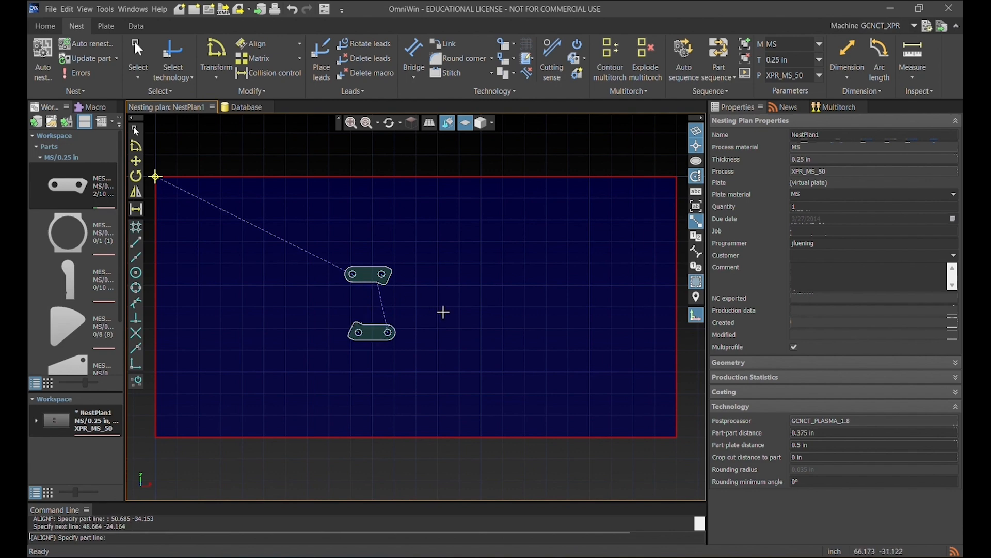
mouse_move(442, 315)
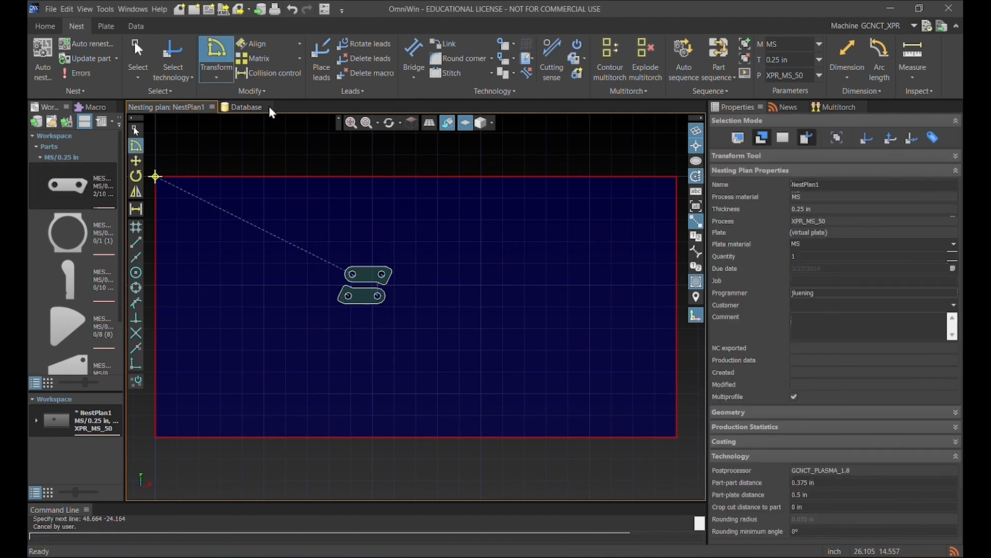
Start a Matrix and select the MESSER9 link pair to repeat
click(260, 58)
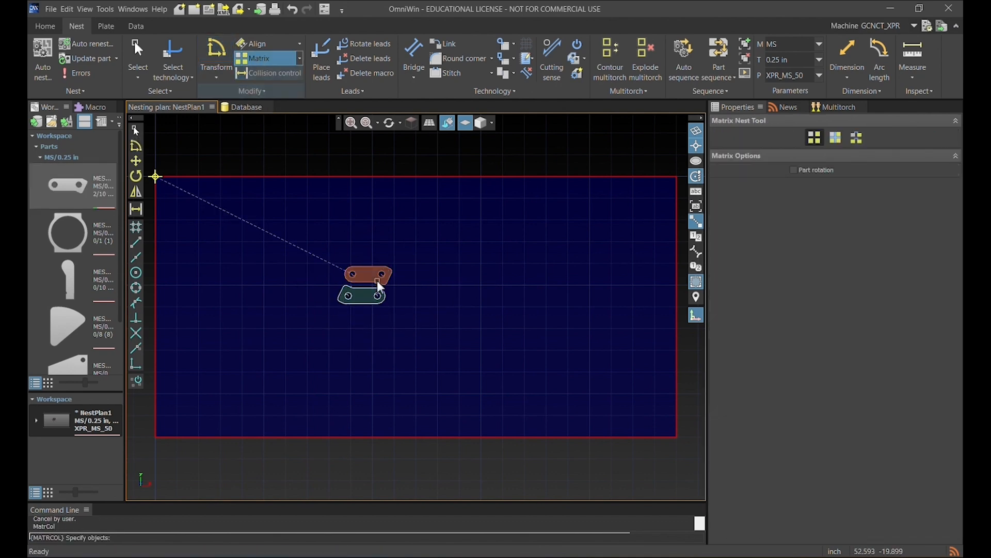
click(367, 284)
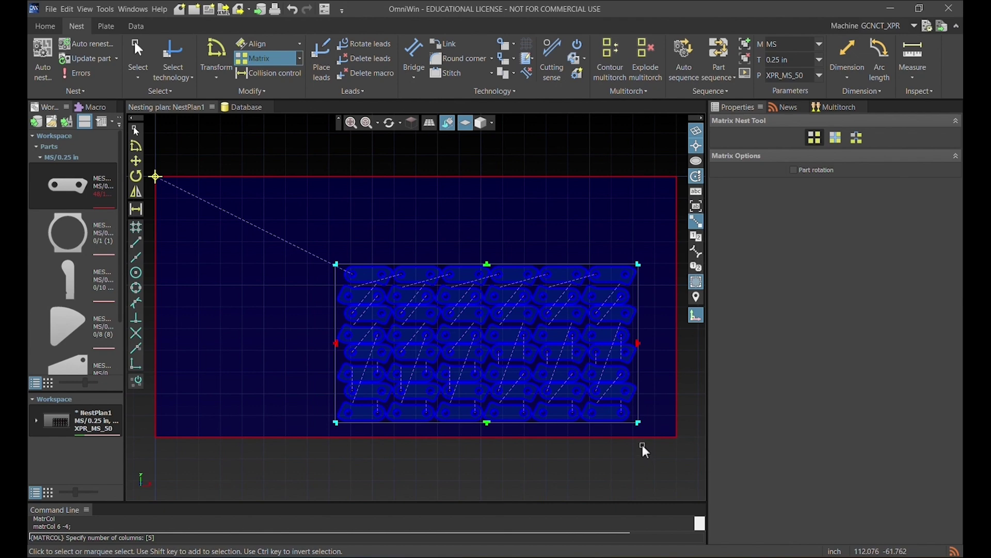
mouse_move(626, 430)
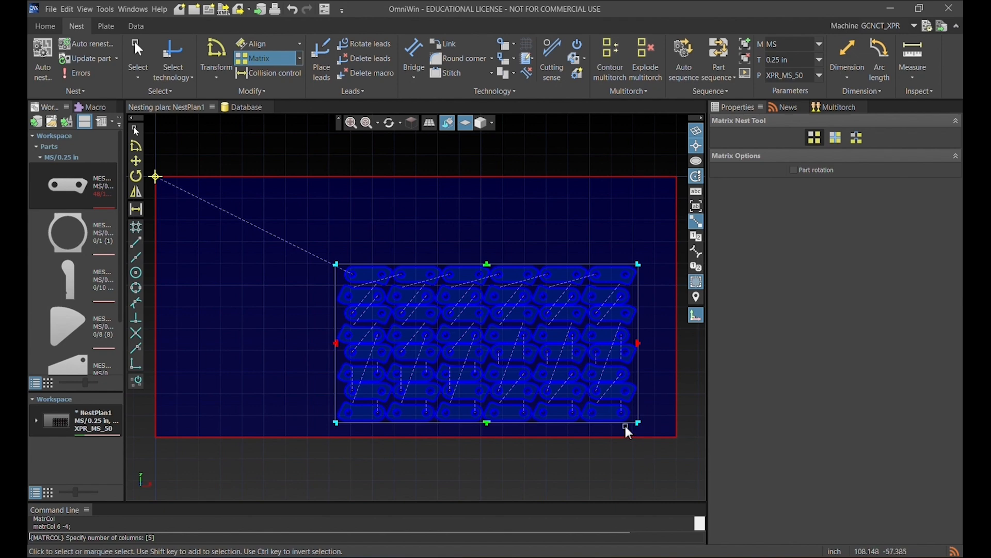
mouse_move(425, 256)
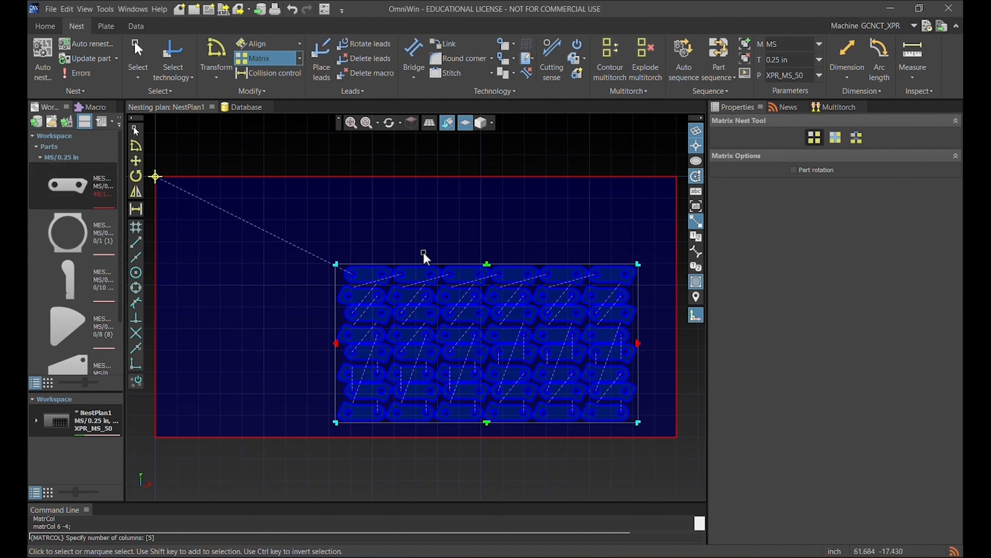
mouse_move(416, 246)
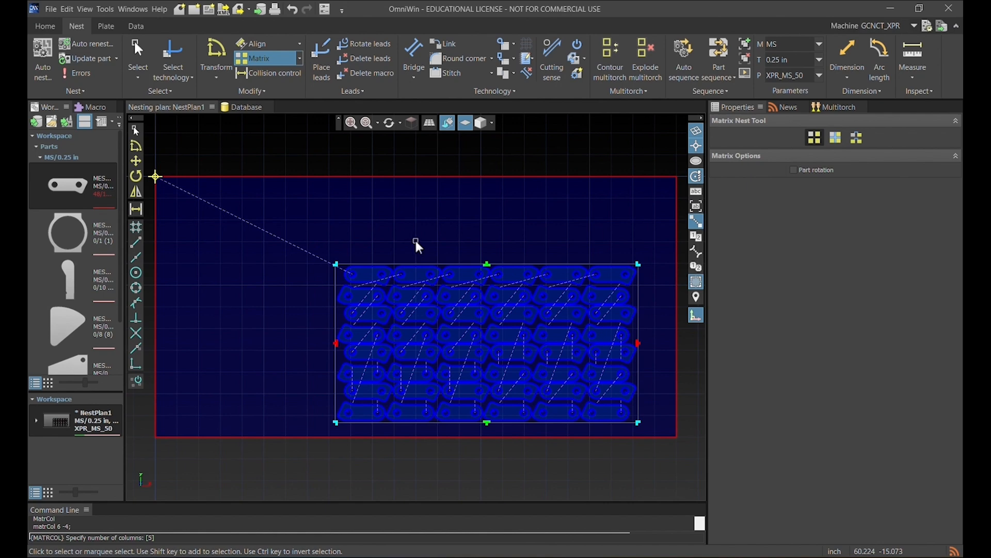
Accept the six-column matrix of MESSER9 link pairs
click(274, 73)
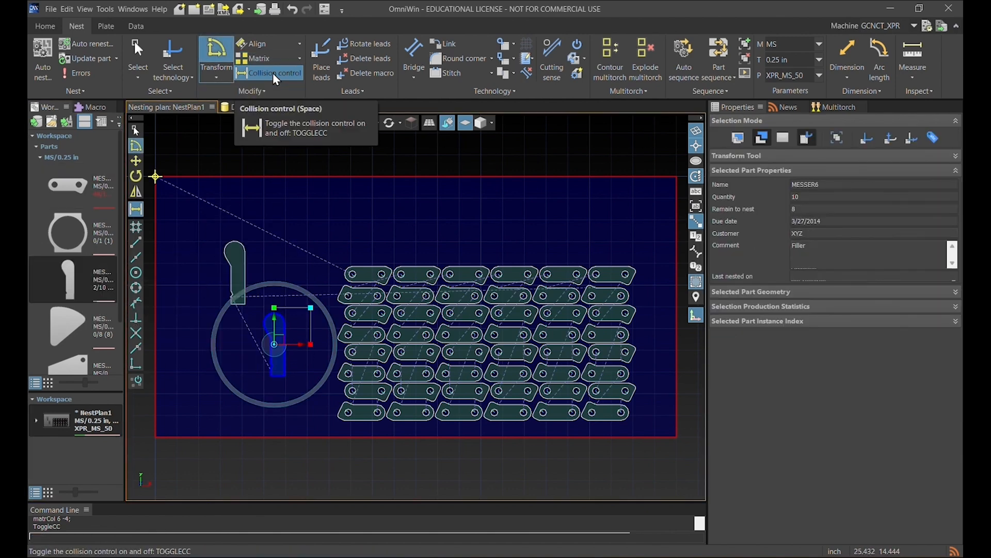
mouse_move(136, 176)
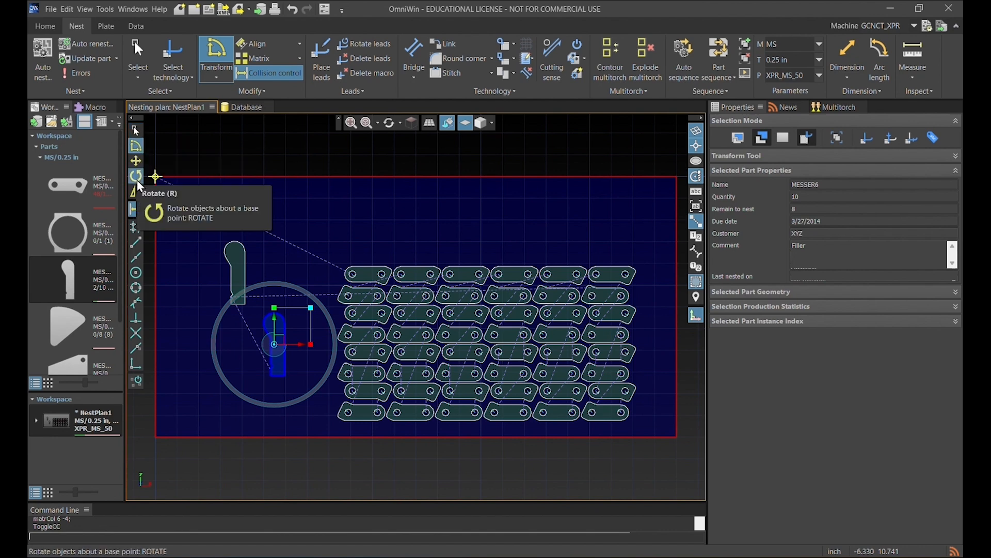
mouse_move(304, 209)
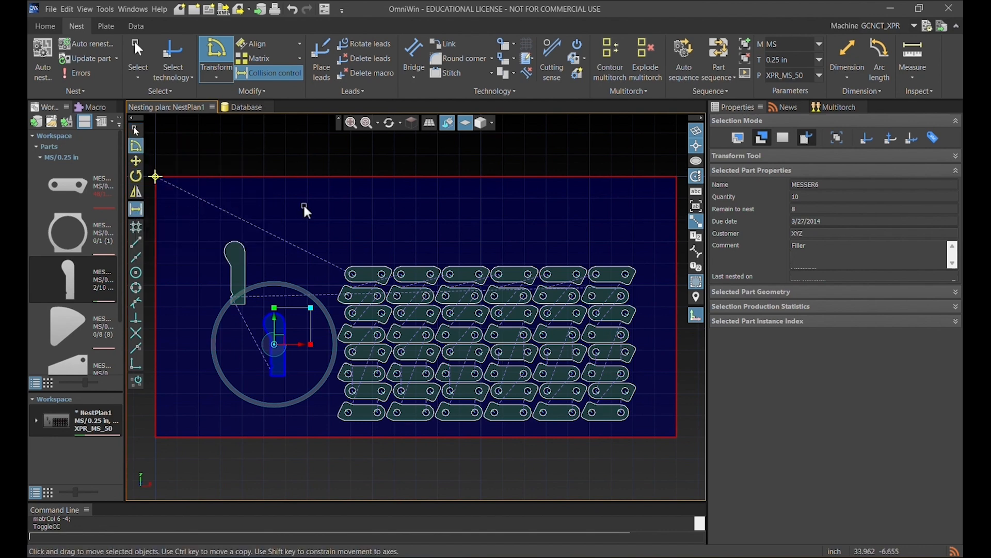